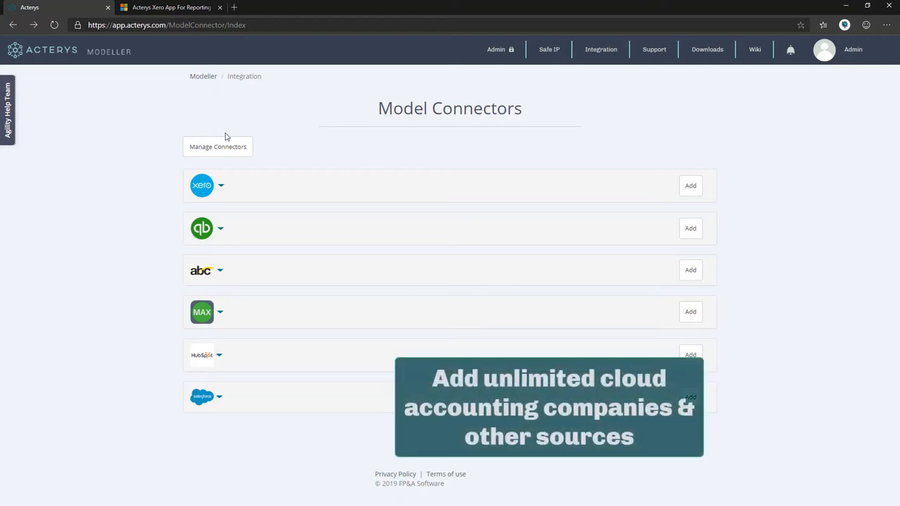
mouse_move(219, 186)
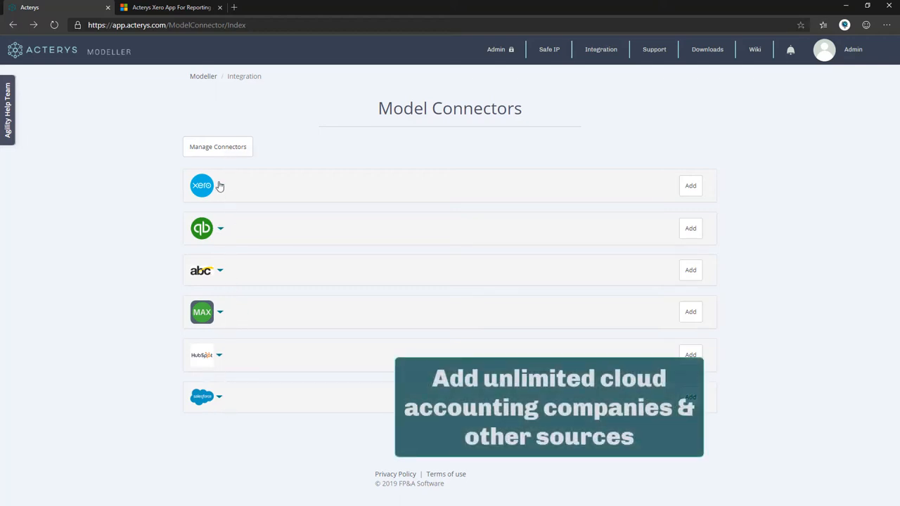
- Expand the Xero connector and keep all three Demo Companies selected in its company list
click(686, 186)
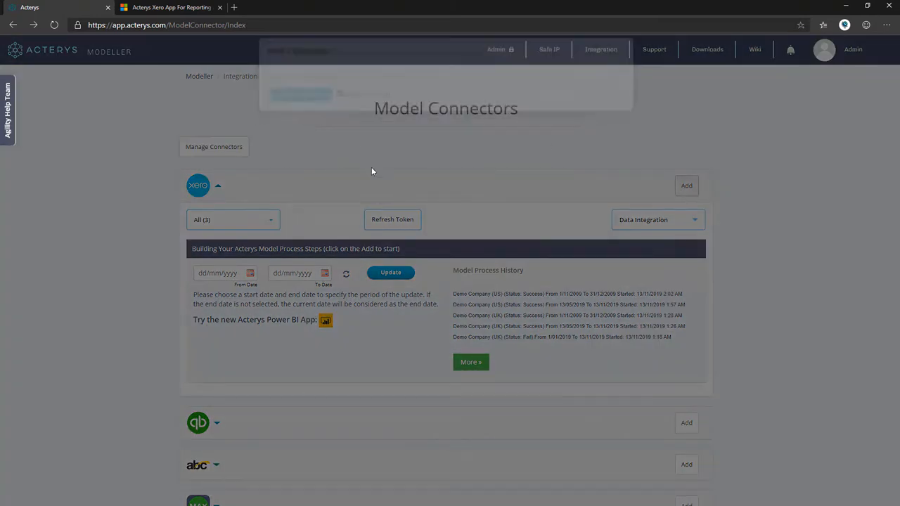
click(232, 220)
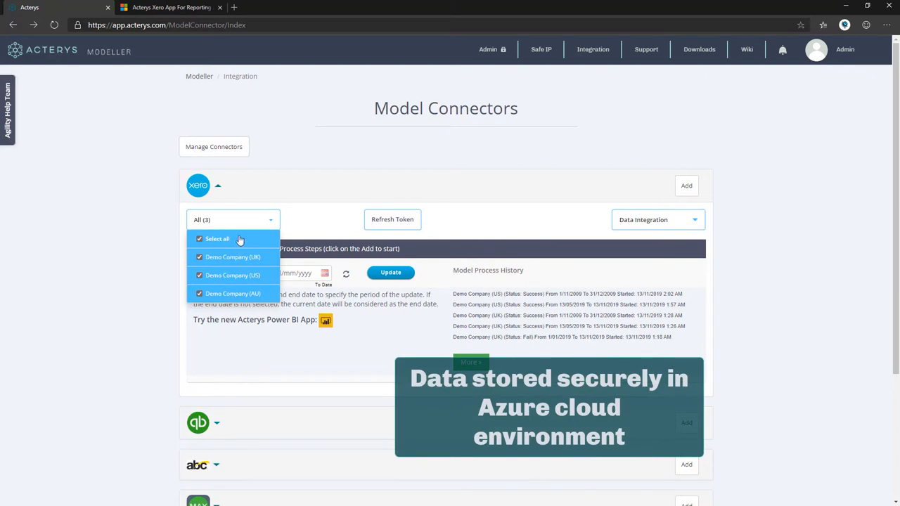
click(160, 259)
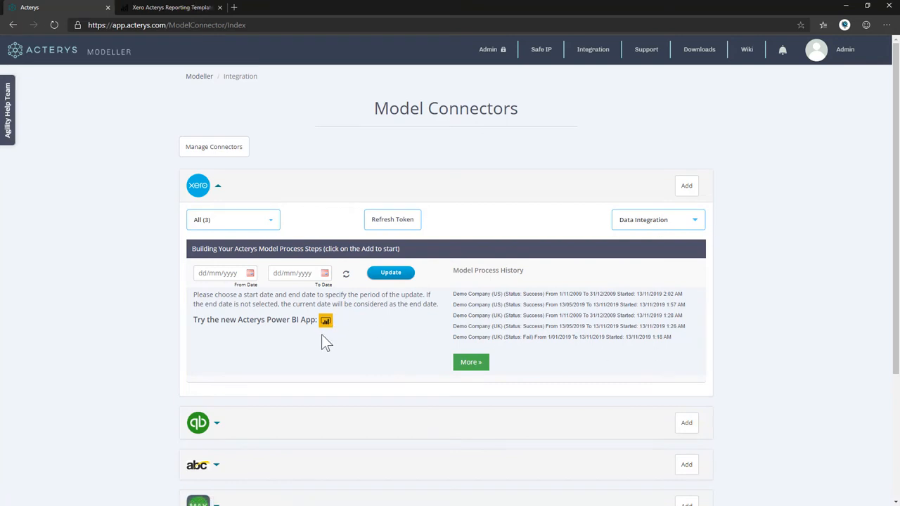
- Get the Acterys Xero App For Reporting & Consolidation from its AppSource listing
click(327, 321)
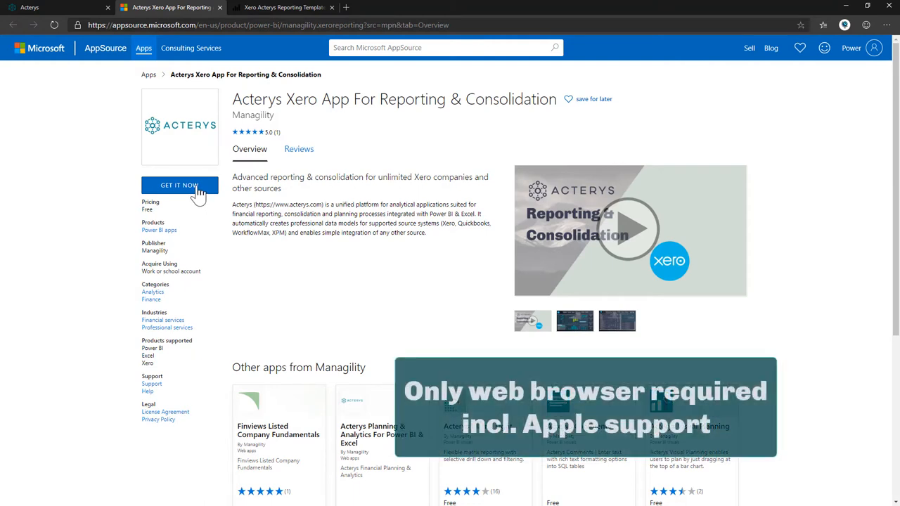
click(180, 186)
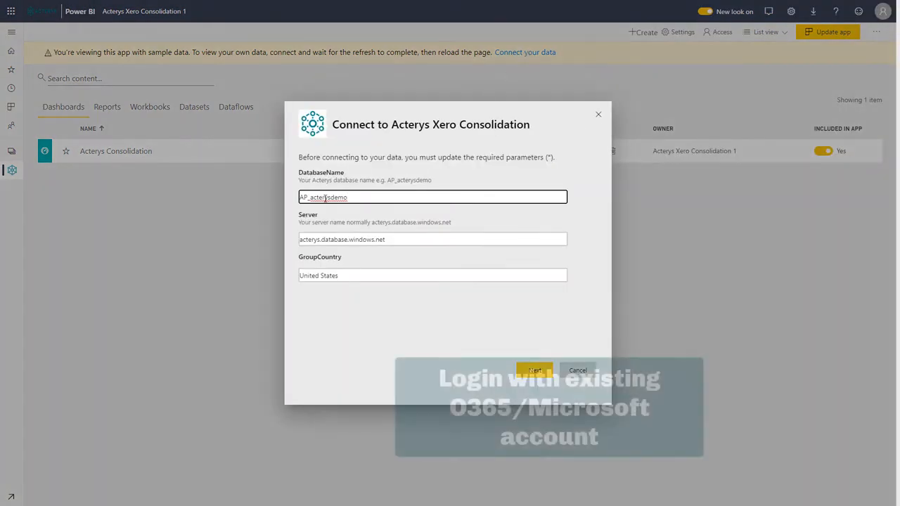
- Confirm the DatabaseName, Server and GroupCountry parameters to load the Financials report
click(534, 371)
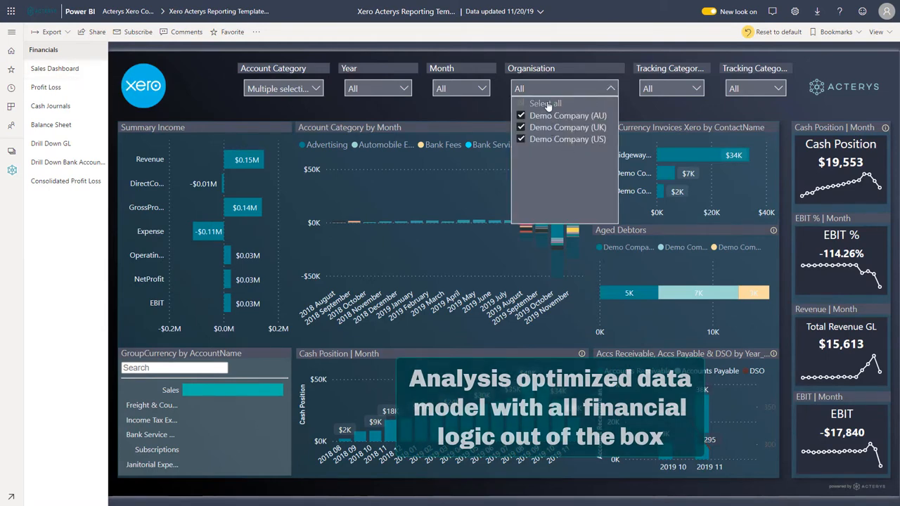
- Untick Demo Company (AU), filter Tracking Category 1 to North, then cross-filter the charts on Revenue
click(528, 104)
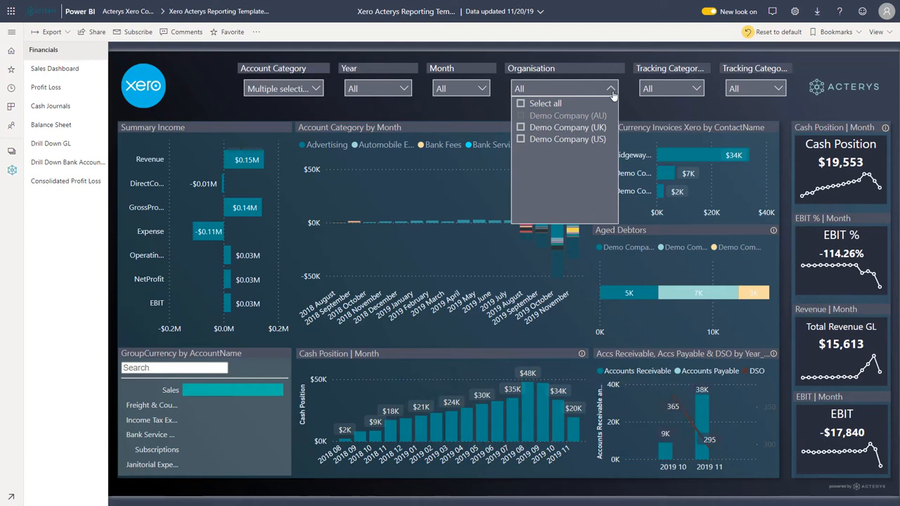
click(563, 115)
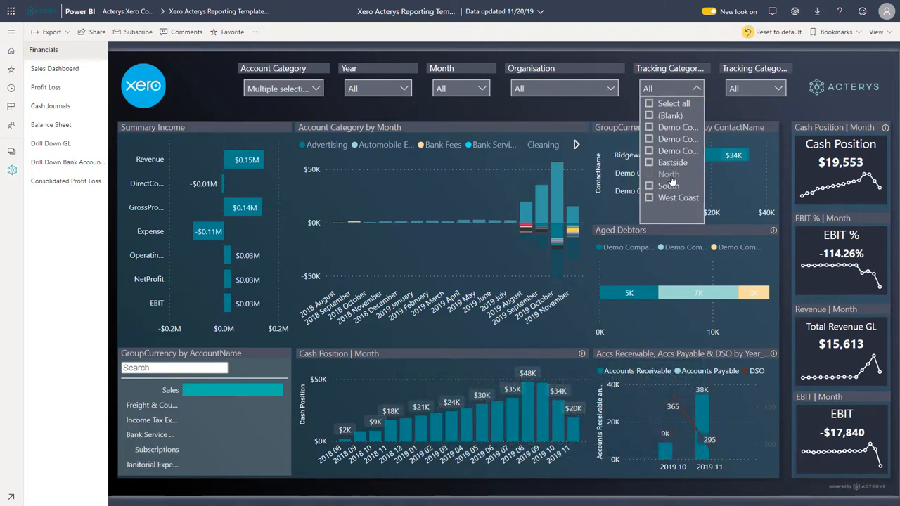
click(669, 174)
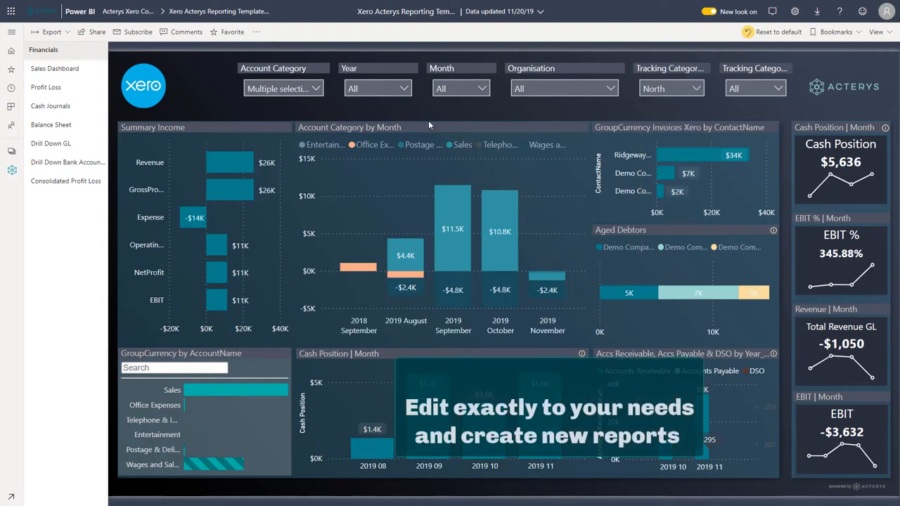
click(696, 88)
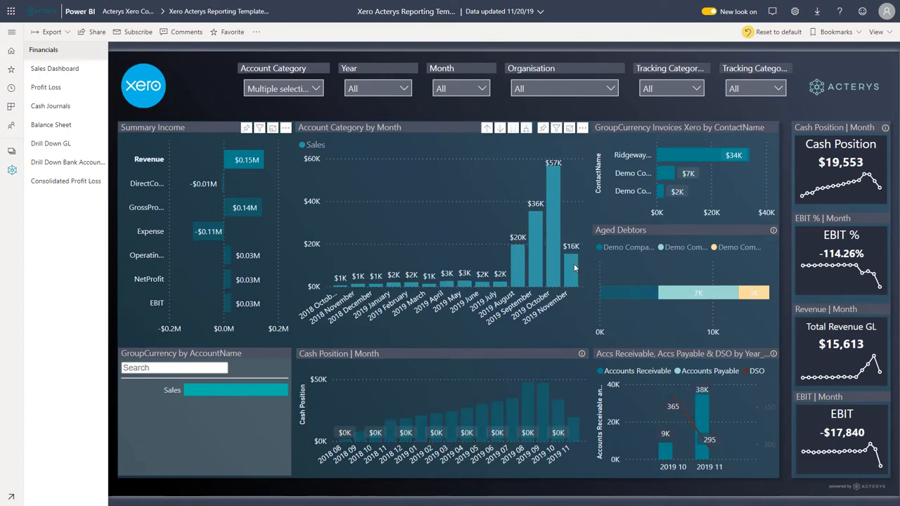
- Show the Consolidated Profit Loss page with Revenue expanded to its Sales line
click(64, 180)
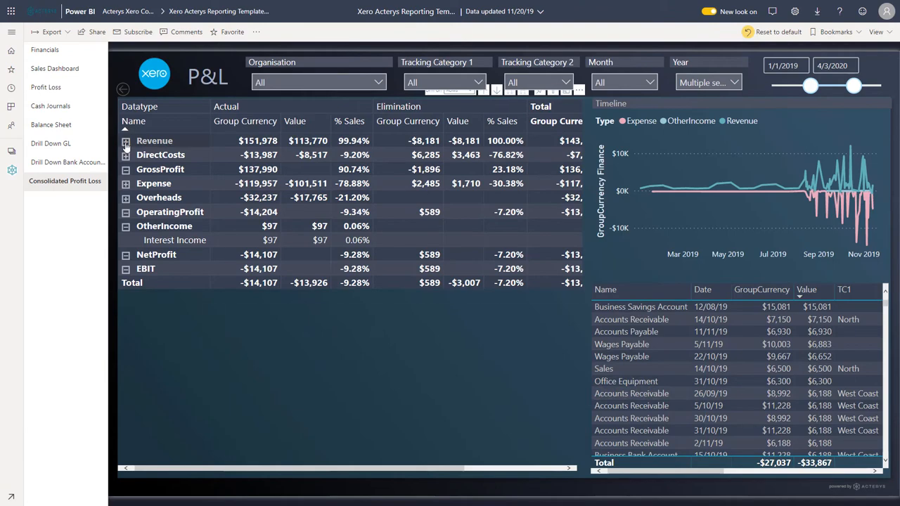
click(126, 141)
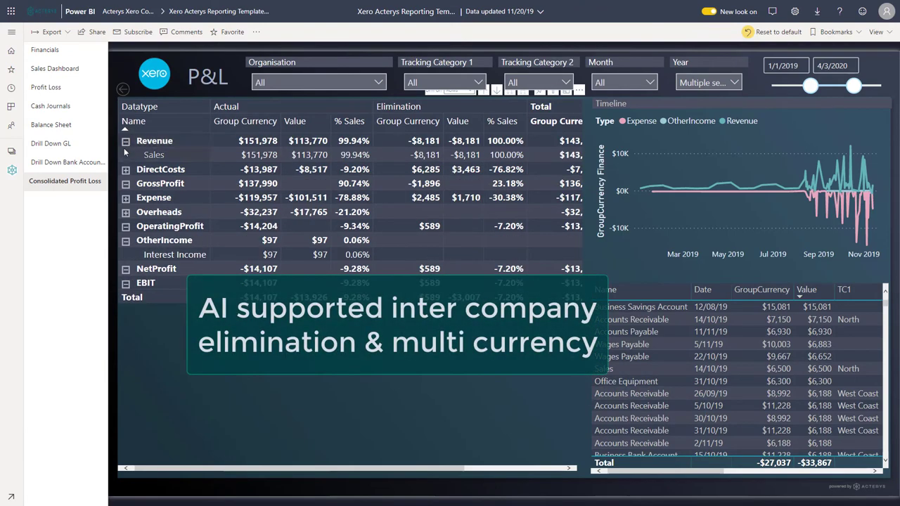